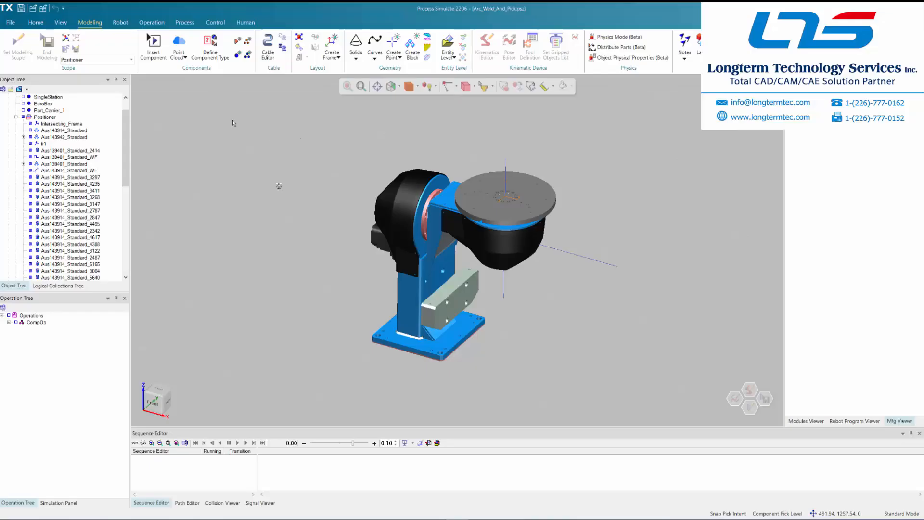
# Step: Select the Positioner device and start its Kinematics Editor with an empty link graph
pyautogui.click(45, 116)
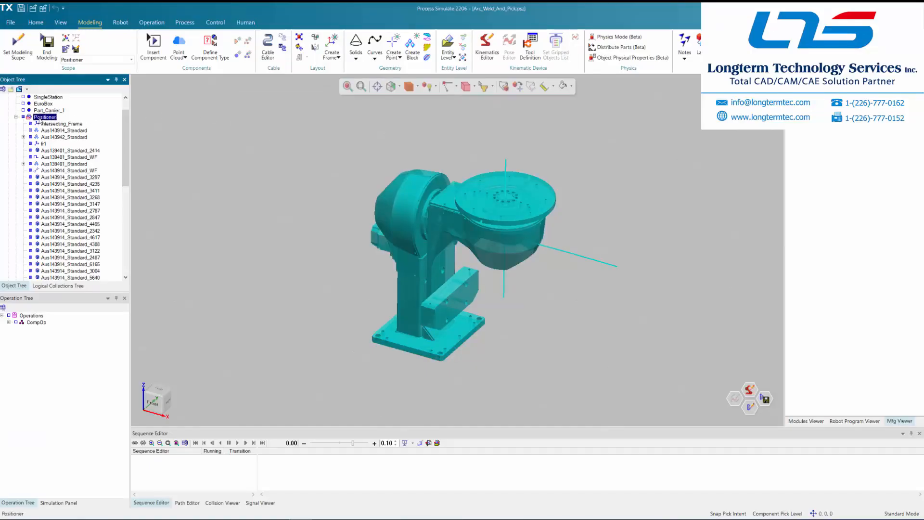
pyautogui.moveTo(488, 46)
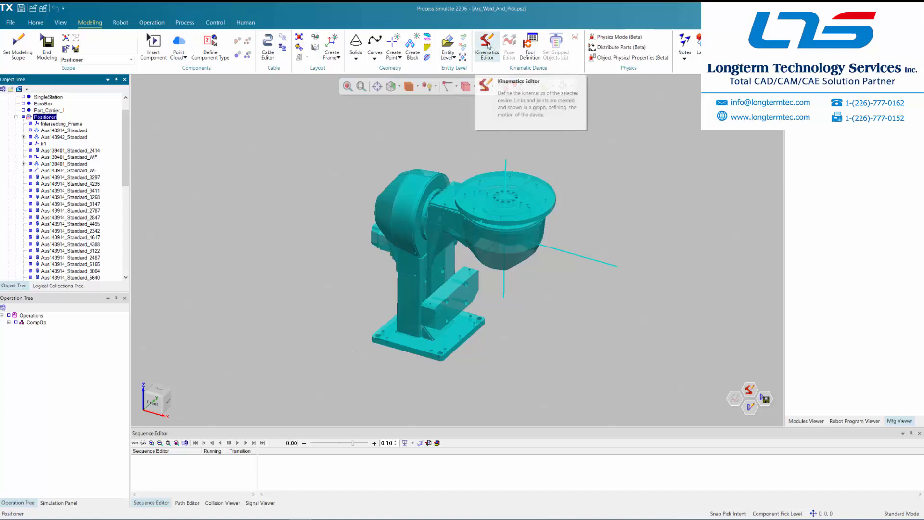
pyautogui.click(486, 46)
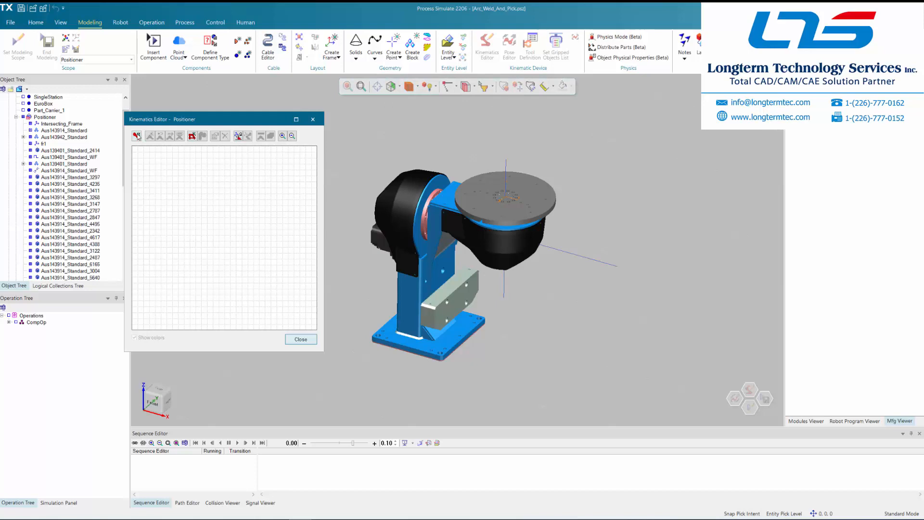
# Step: Create a link named TILT and place its node lower in the graph
pyautogui.click(137, 135)
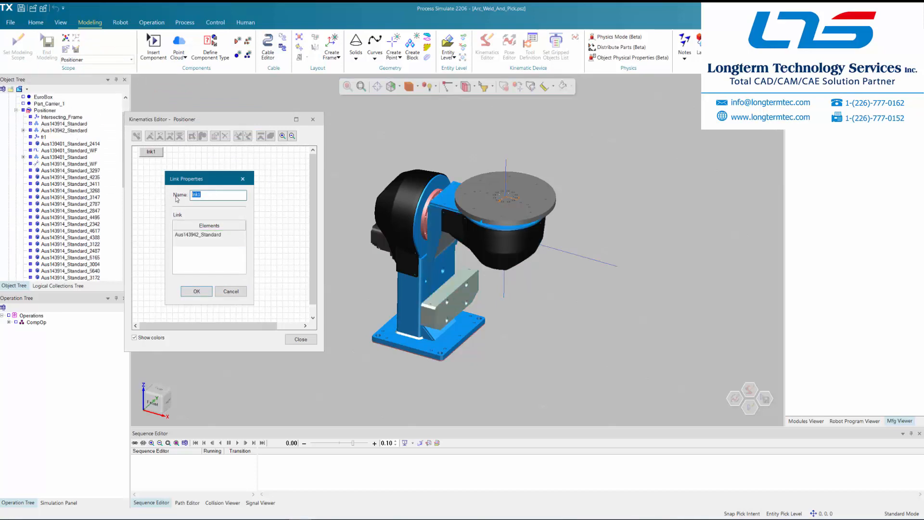
pyautogui.write('TILT')
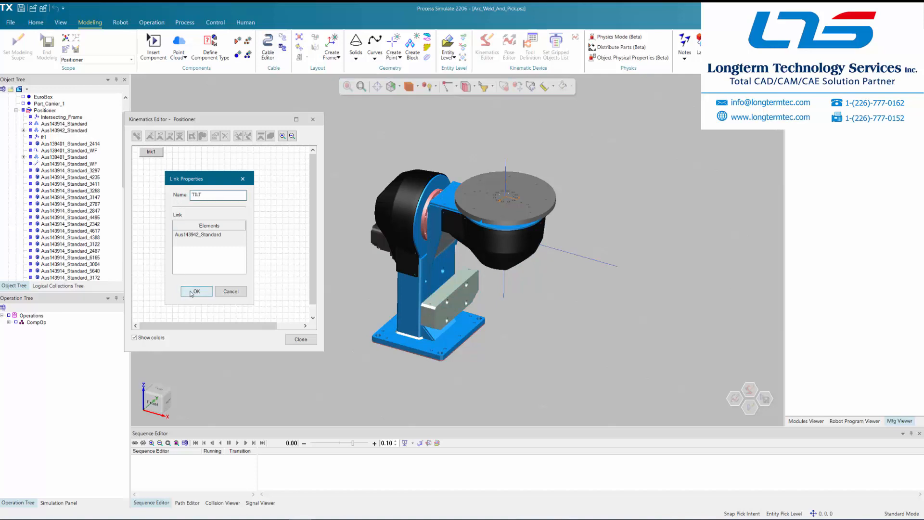
pyautogui.click(196, 290)
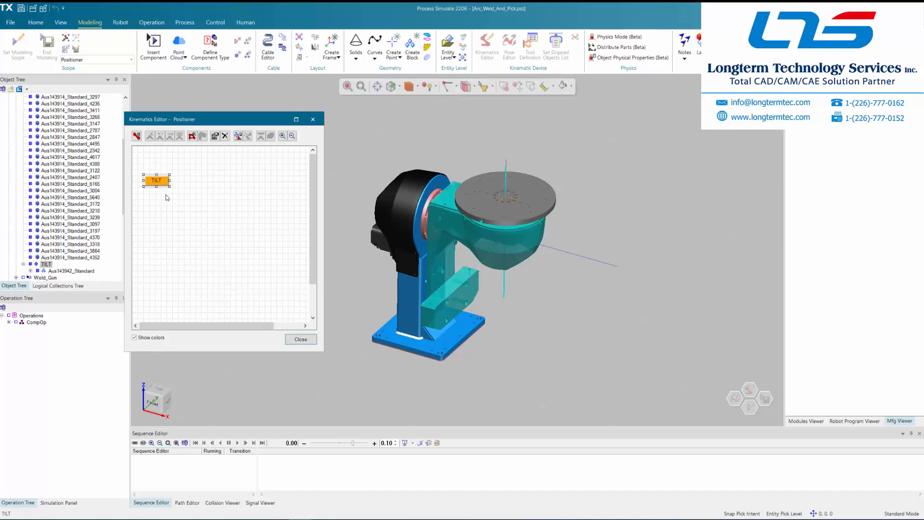
pyautogui.moveTo(156, 180); pyautogui.dragTo(158, 203)
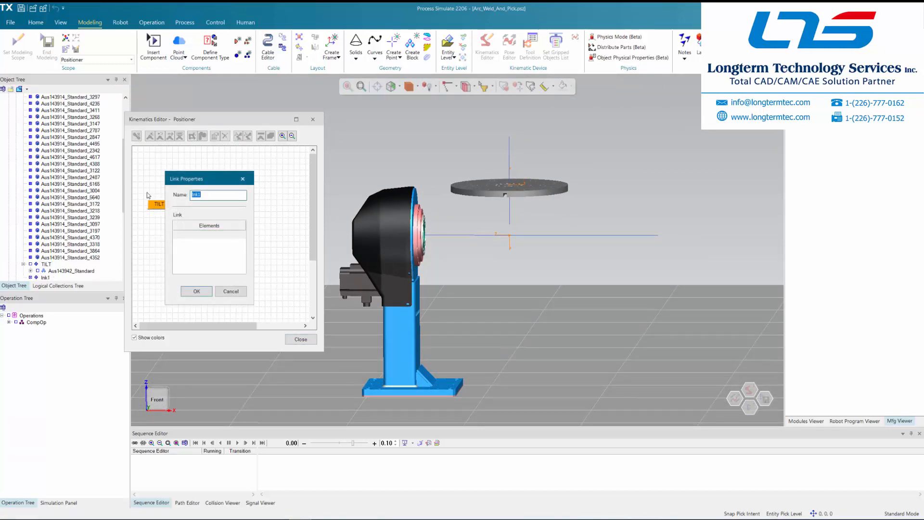
# Step: Create a link named PLATE holding the three plate parts and frame fr1
pyautogui.write('PLATE')
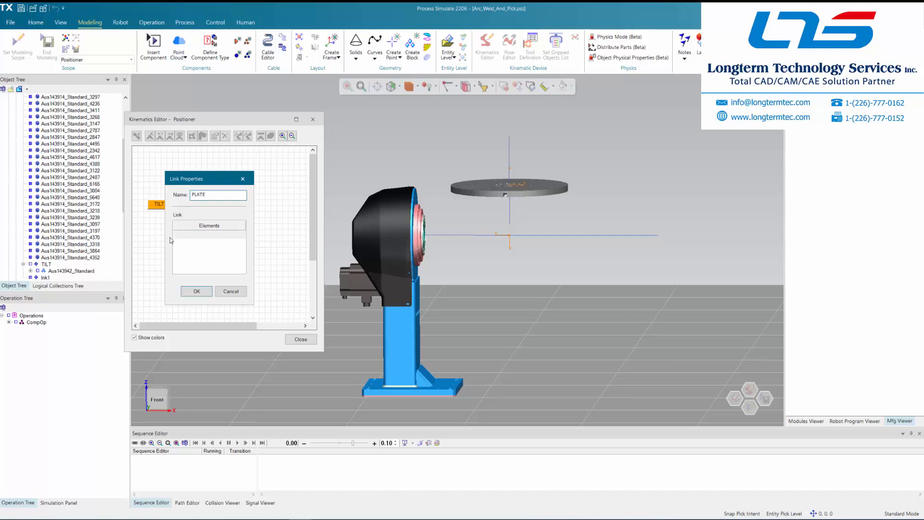
pyautogui.click(209, 234)
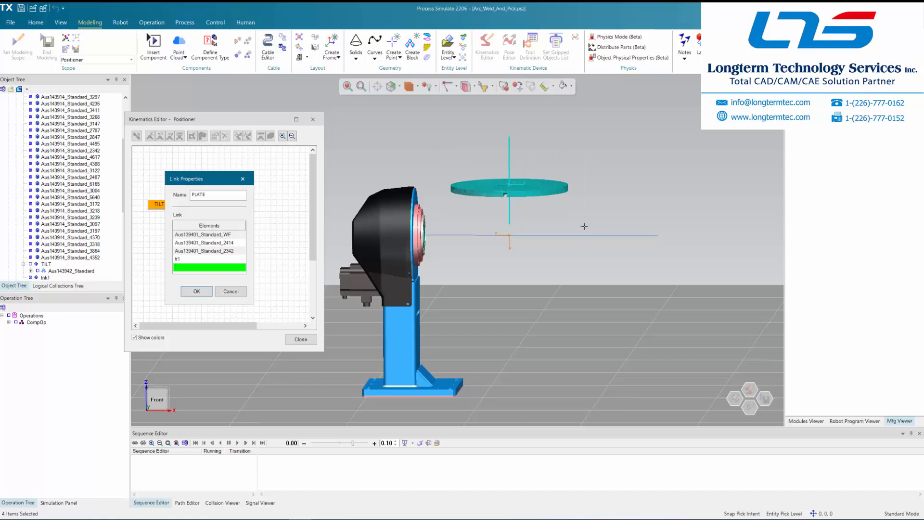
pyautogui.click(197, 291)
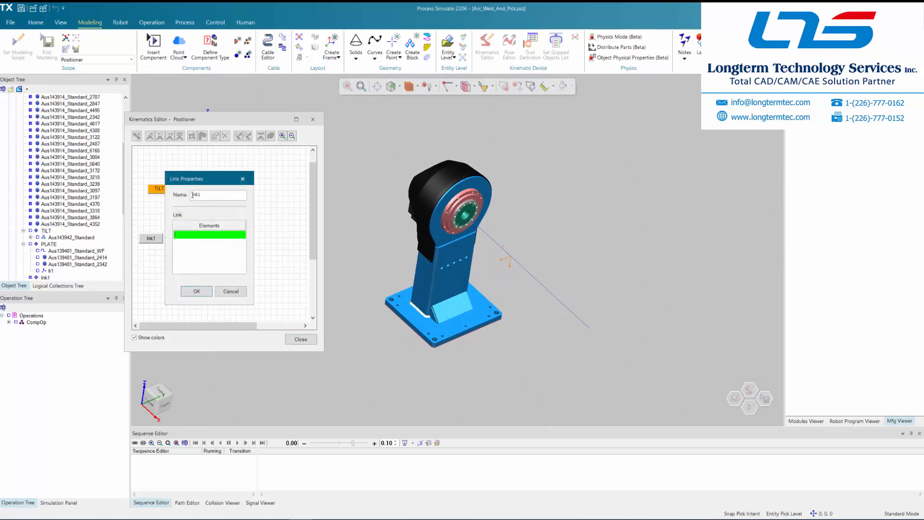
# Step: Create the BASE link from the stand parts and move it to the top of the graph above TILT and PLATE
pyautogui.write('BASE')
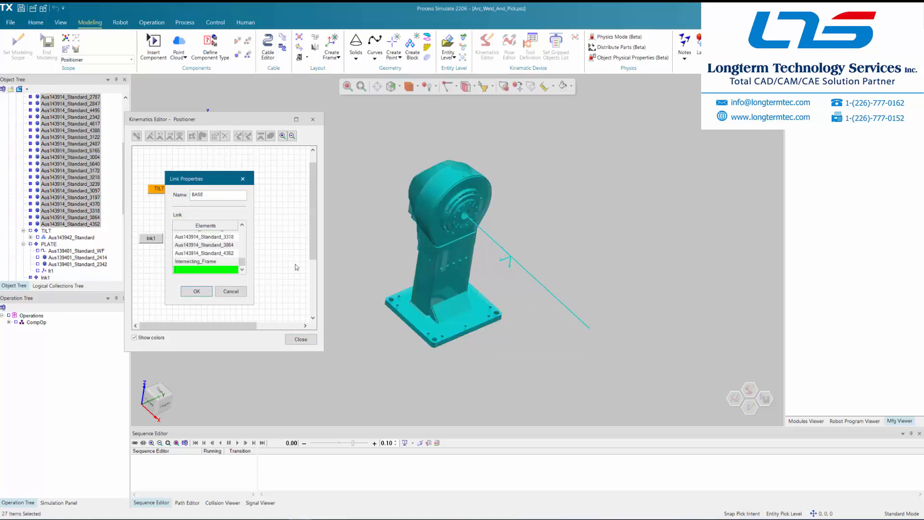
pyautogui.click(196, 291)
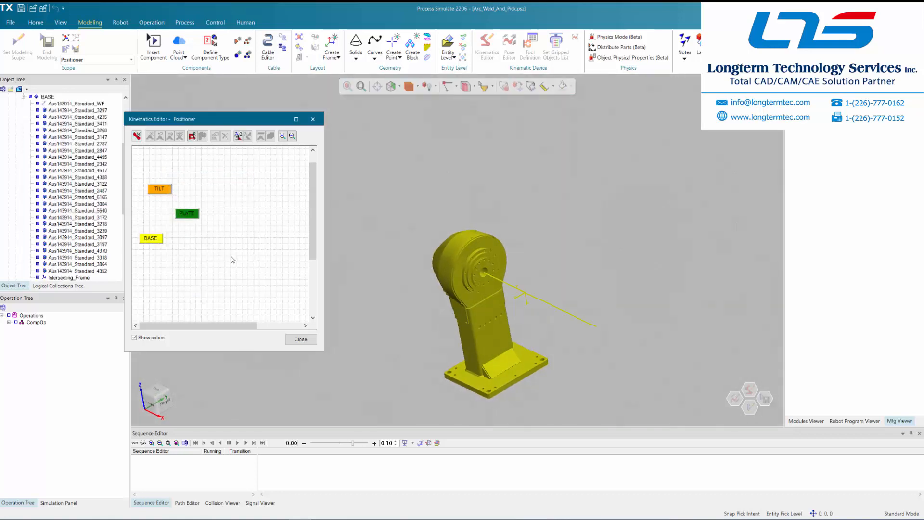
pyautogui.click(151, 238)
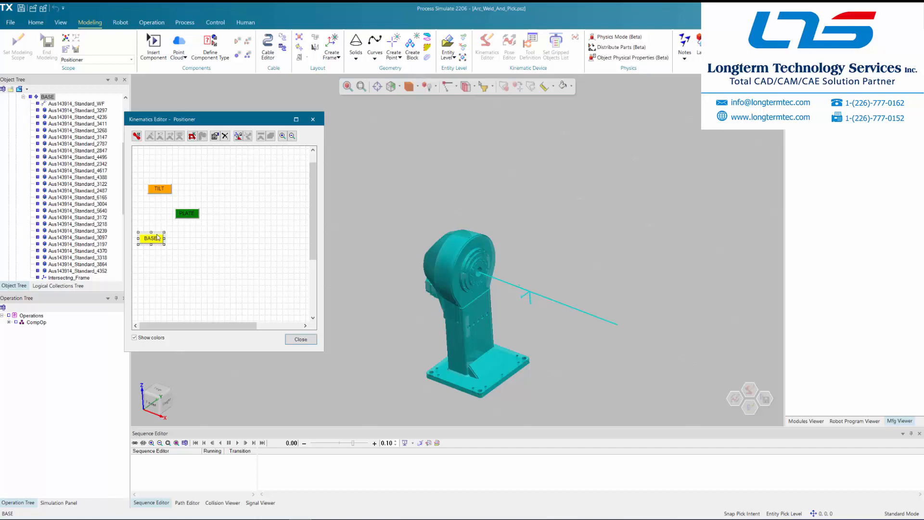
pyautogui.moveTo(150, 238); pyautogui.dragTo(159, 161)
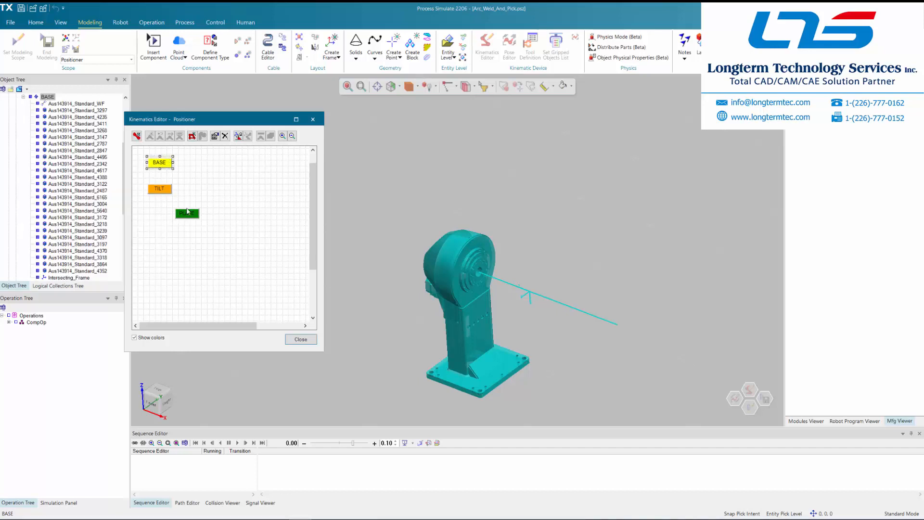
pyautogui.click(187, 219)
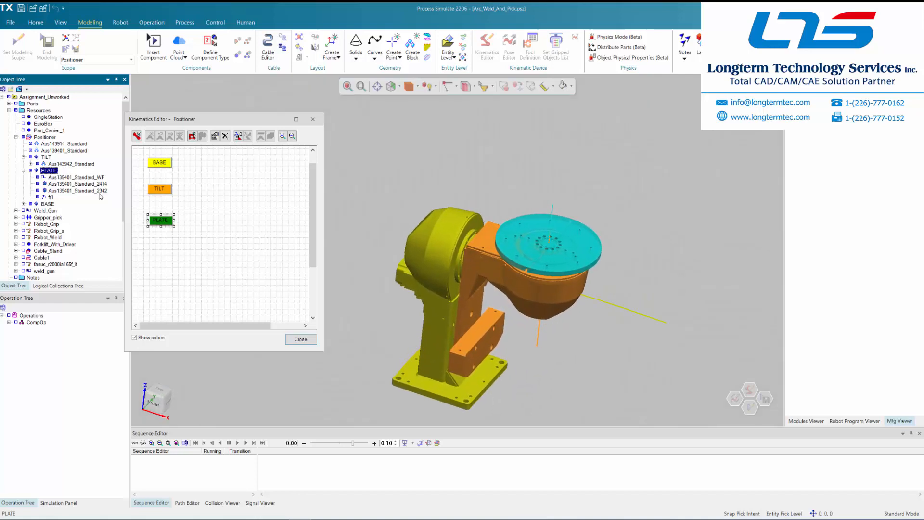
# Step: Create revolute joint j1 from BASE to TILT with constant limits High 90, Low -90
pyautogui.click(159, 162)
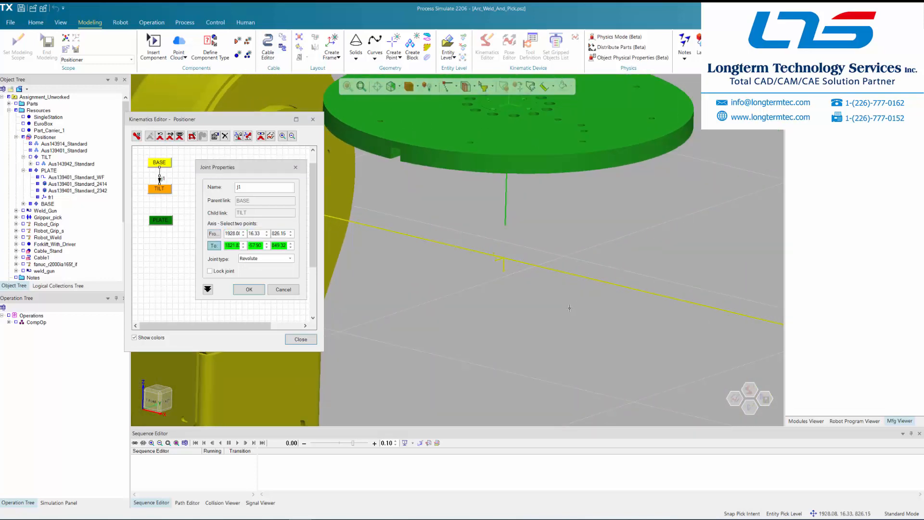
pyautogui.click(592, 309)
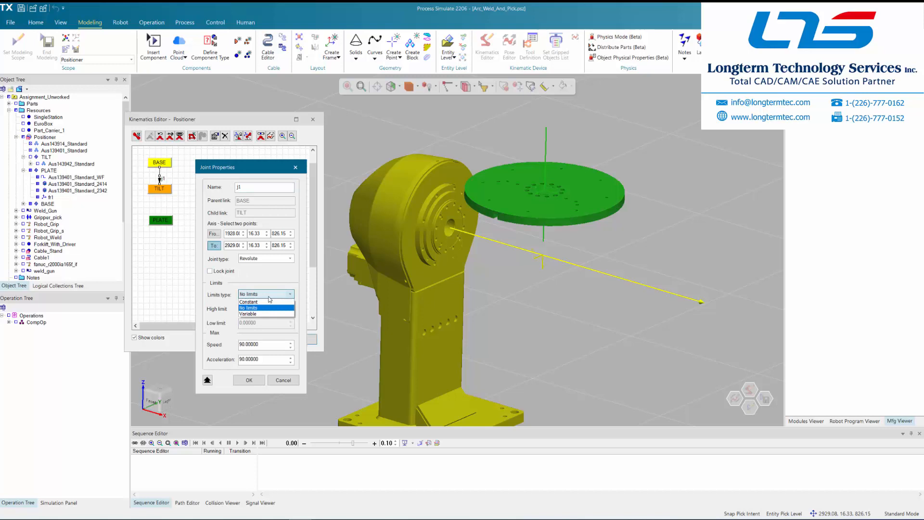
pyautogui.click(247, 301)
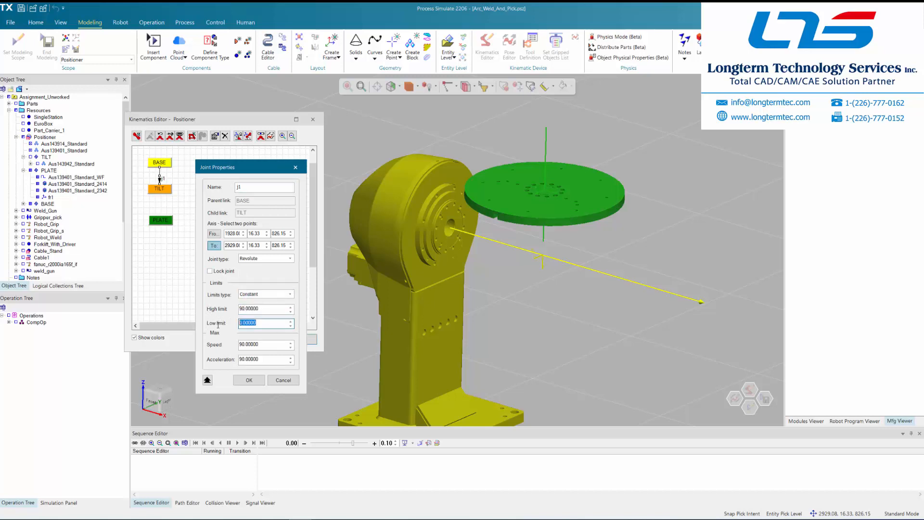
pyautogui.write('-90')
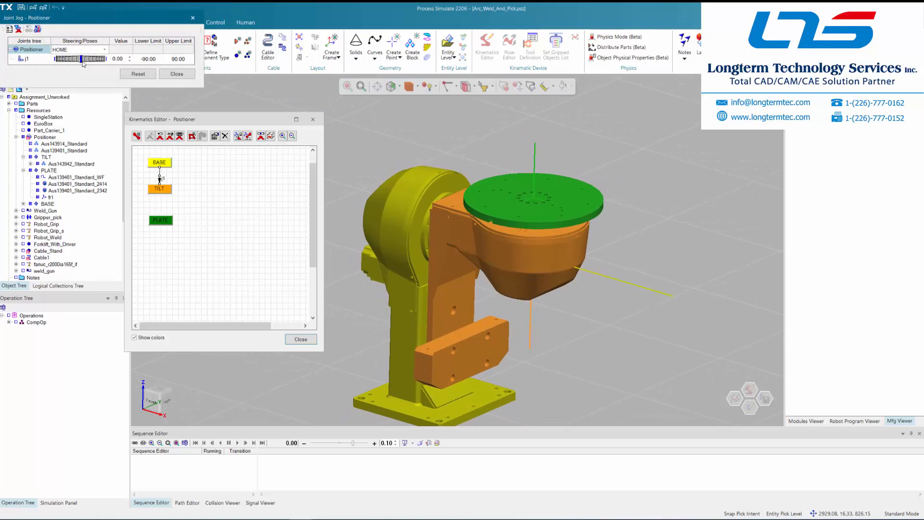
# Step: Jog j1 to both ends of its range in Joint Jog, then reset it to home
pyautogui.moveTo(83, 59); pyautogui.dragTo(59, 59)
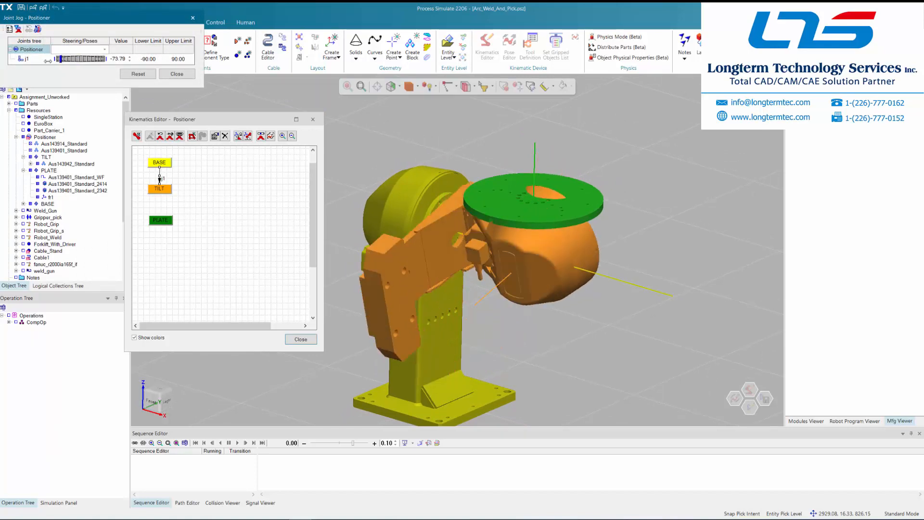
pyautogui.moveTo(61, 58); pyautogui.dragTo(98, 59)
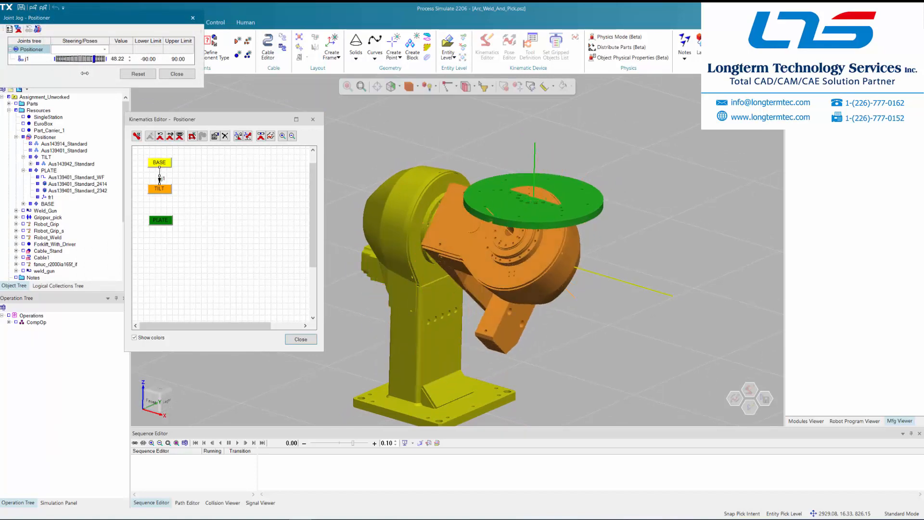
pyautogui.click(138, 74)
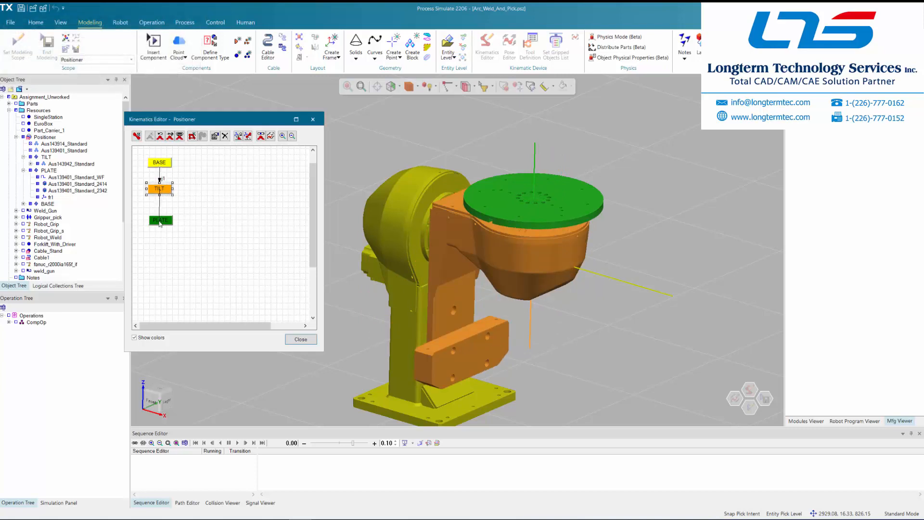
# Step: Create revolute joint j2 from TILT to PLATE on the vertical axis with no limits
pyautogui.doubleClick(160, 204)
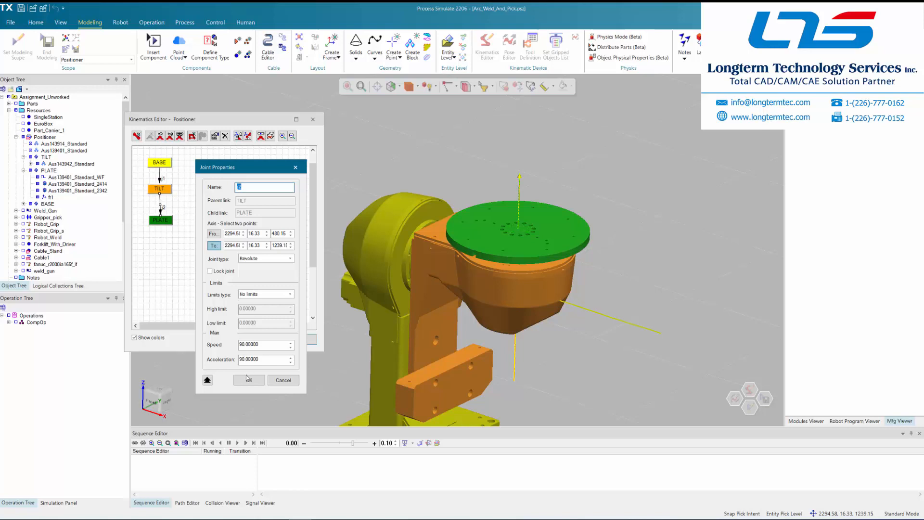
pyautogui.click(248, 379)
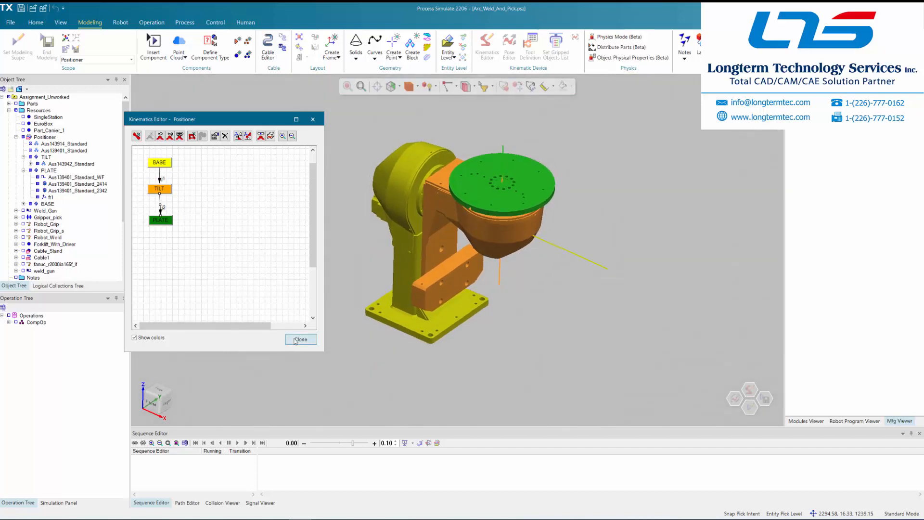
# Step: Close the Kinematics Editor and bring up the context menu for the Positioner device
pyautogui.click(301, 339)
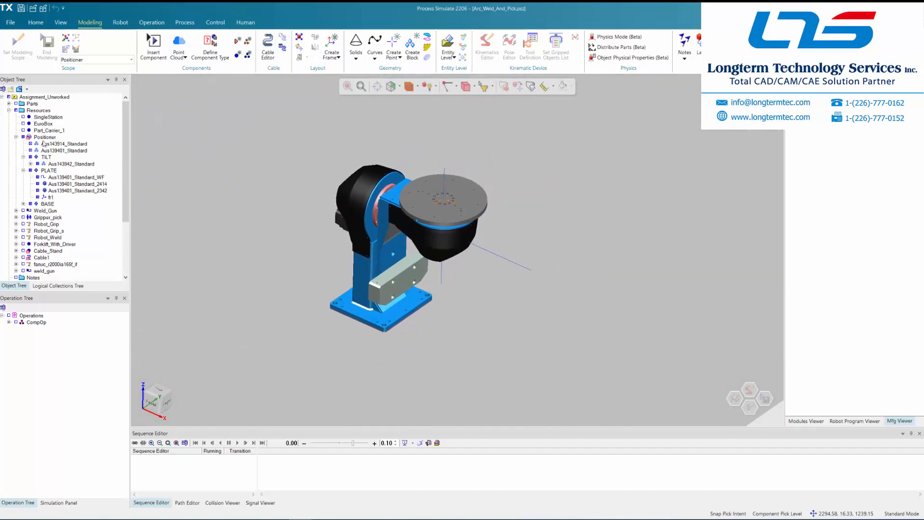
pyautogui.click(44, 137)
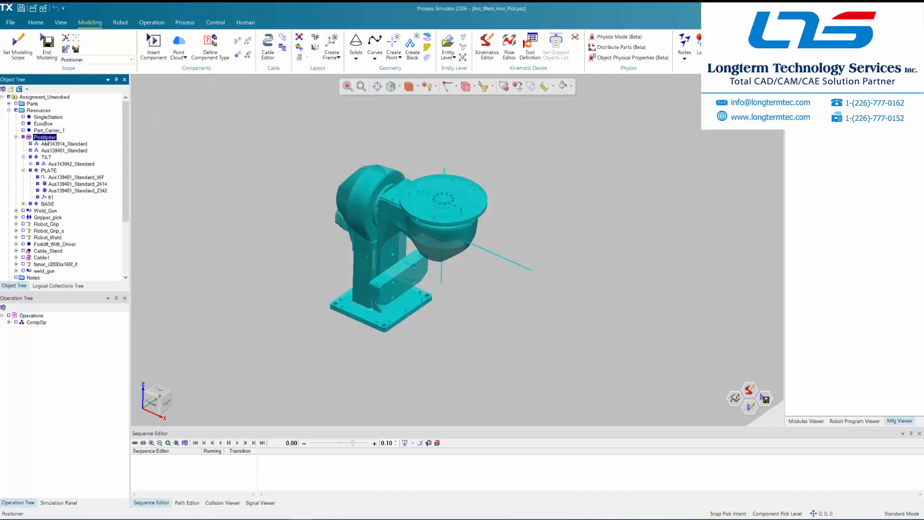
pyautogui.rightClick(45, 137)
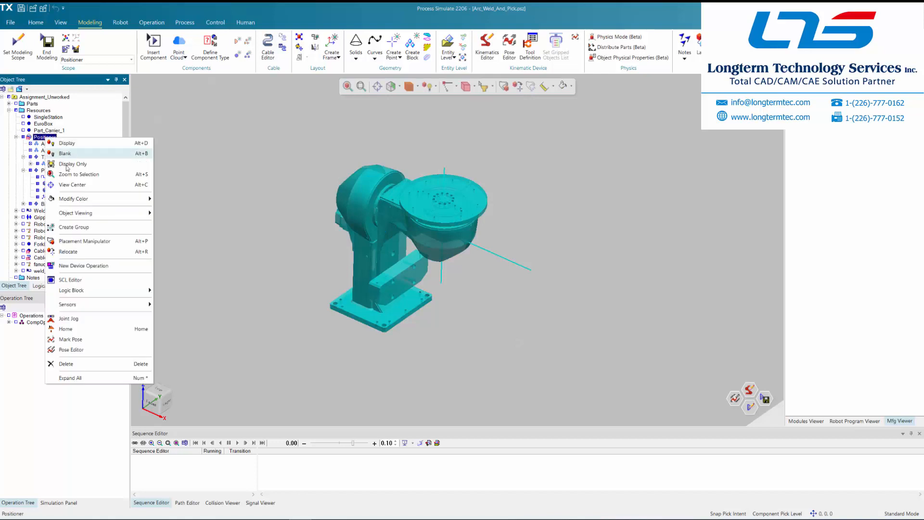